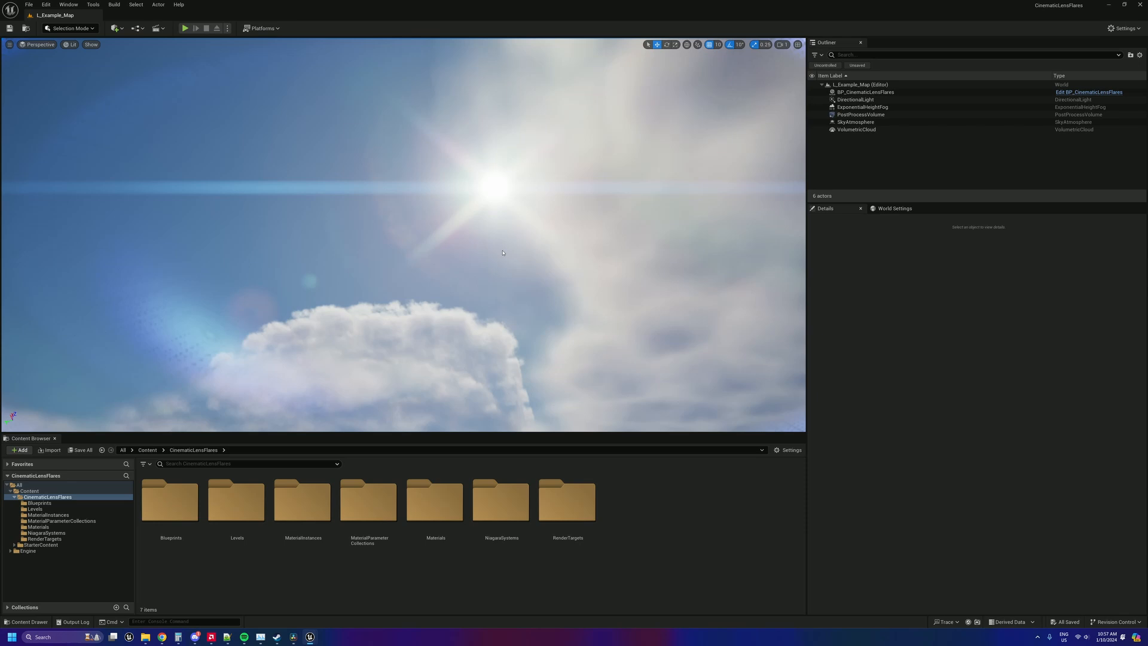
Step: Review BP_CinematicLensFlares details, then the PostProcessVolume's Rendering Features and post-process materials section
click(863, 92)
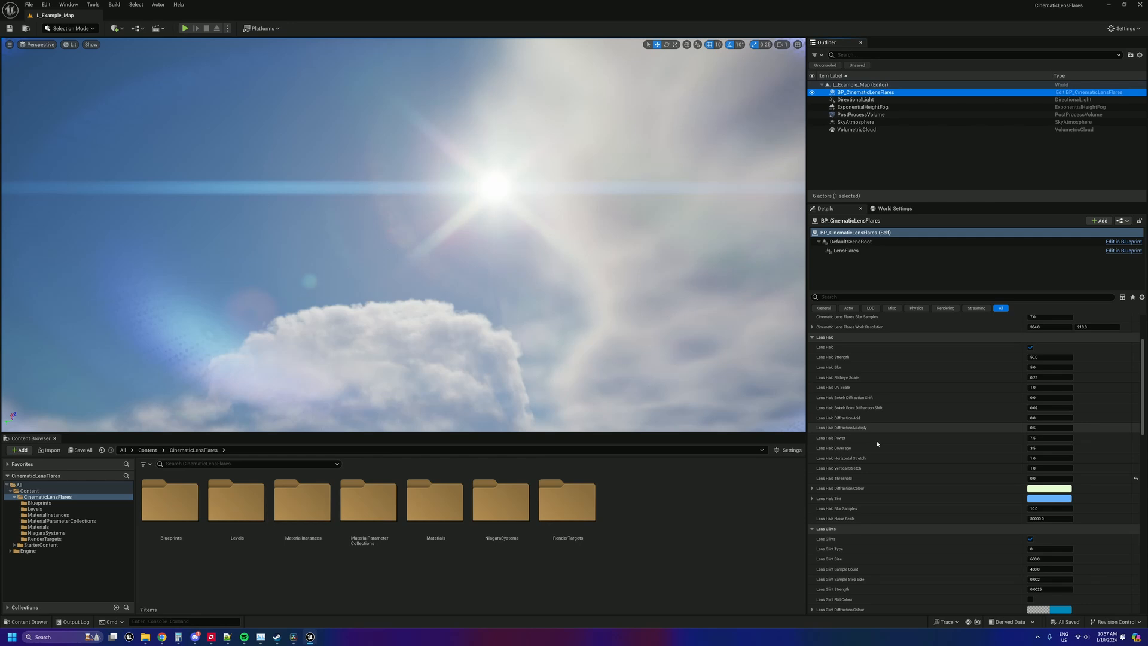
scroll(down, 3)
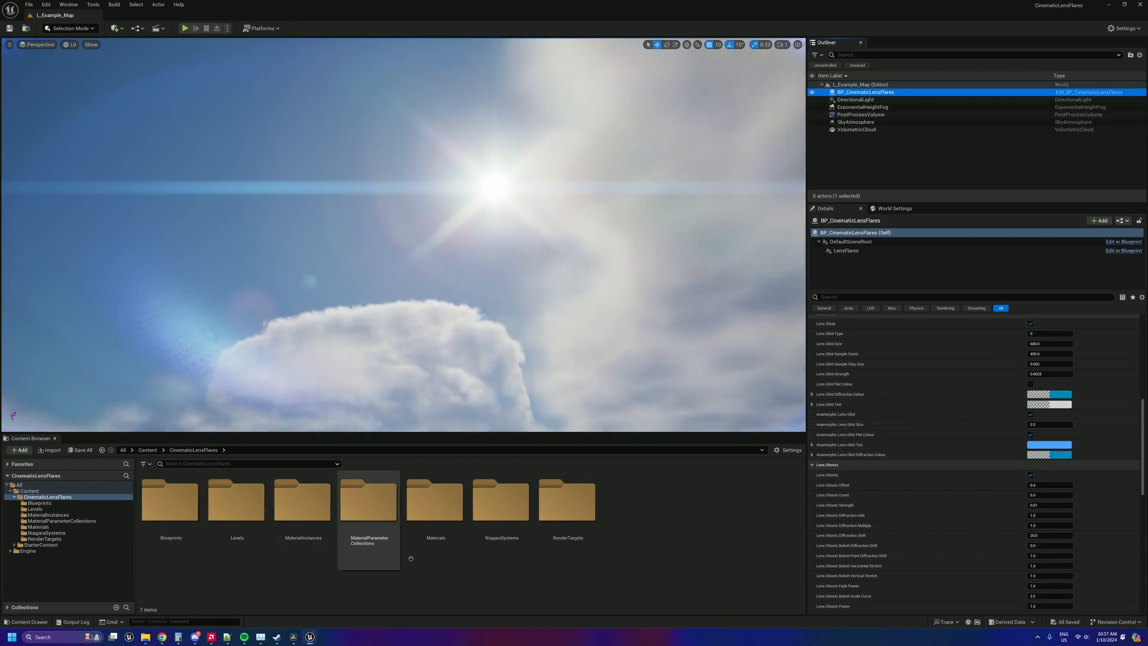
mouse_move(435, 501)
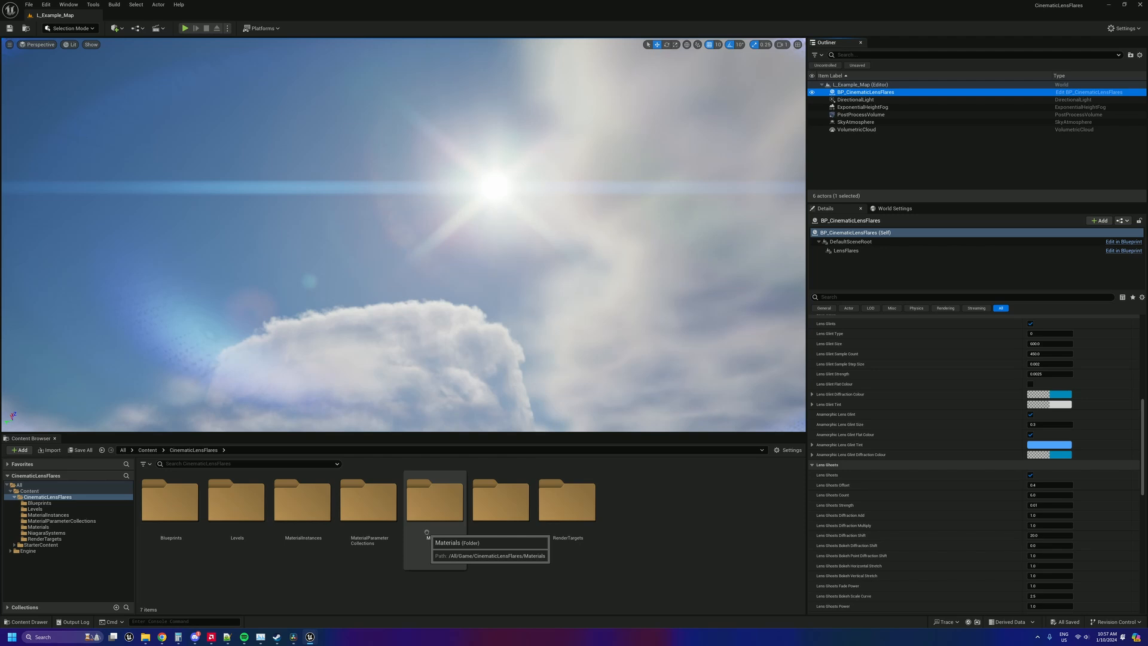
click(860, 114)
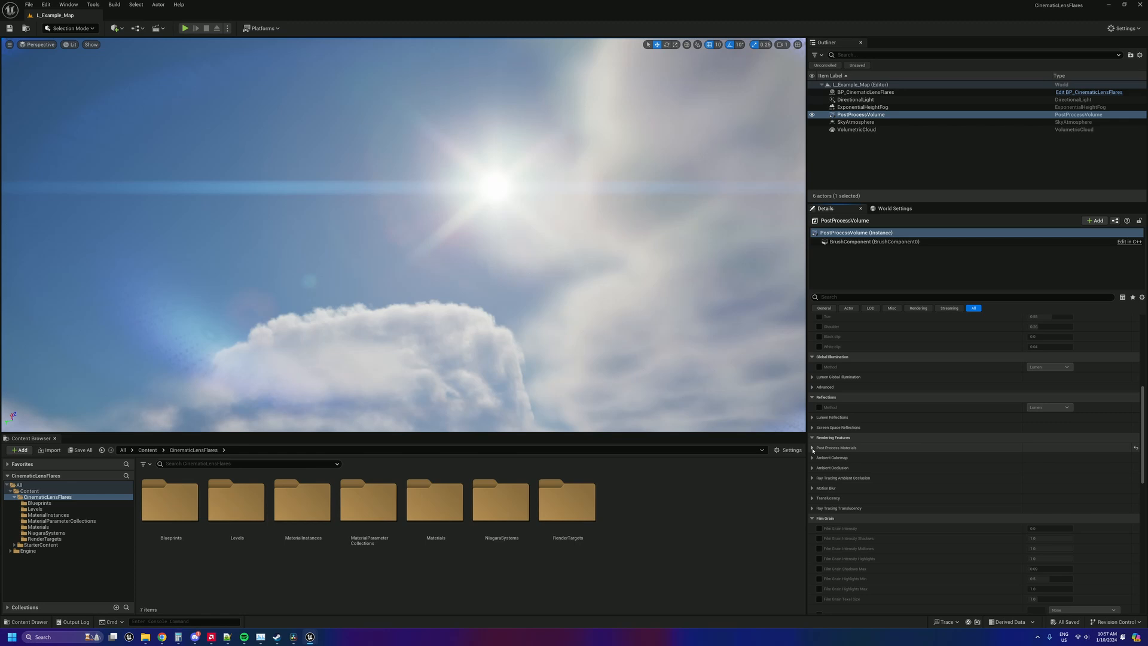
Step: Expand the volume's Post Process Materials and locate M_CinematicLensFlares_V2_Niagara in the Materials folder
click(813, 447)
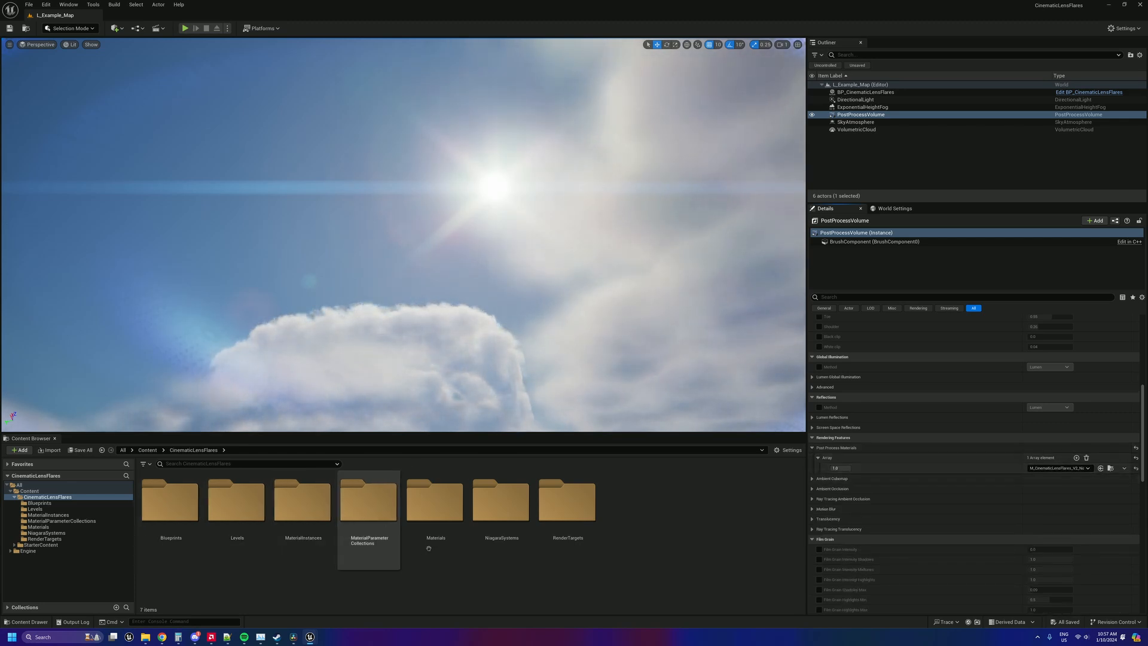
double_click(368, 500)
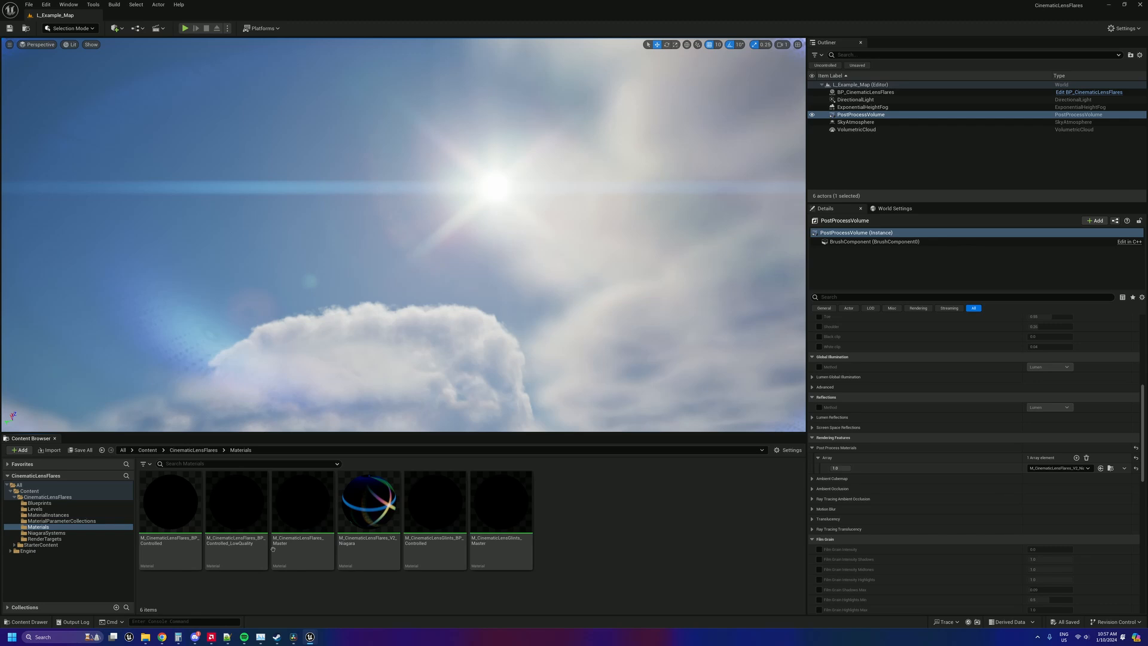
mouse_move(169, 501)
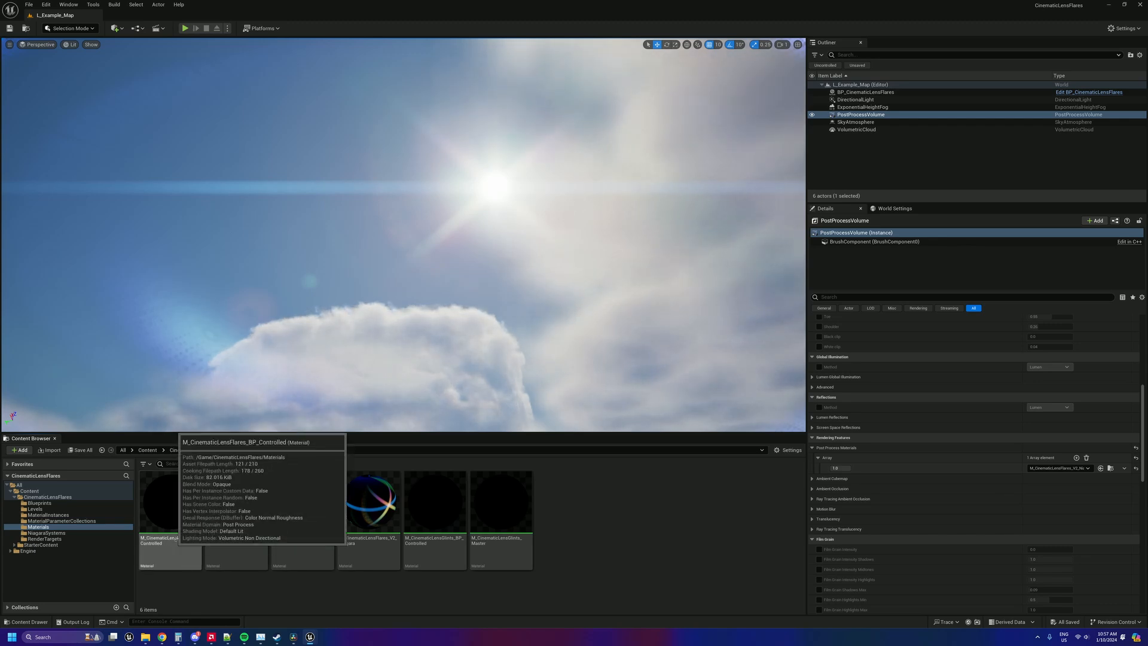
mouse_move(361, 579)
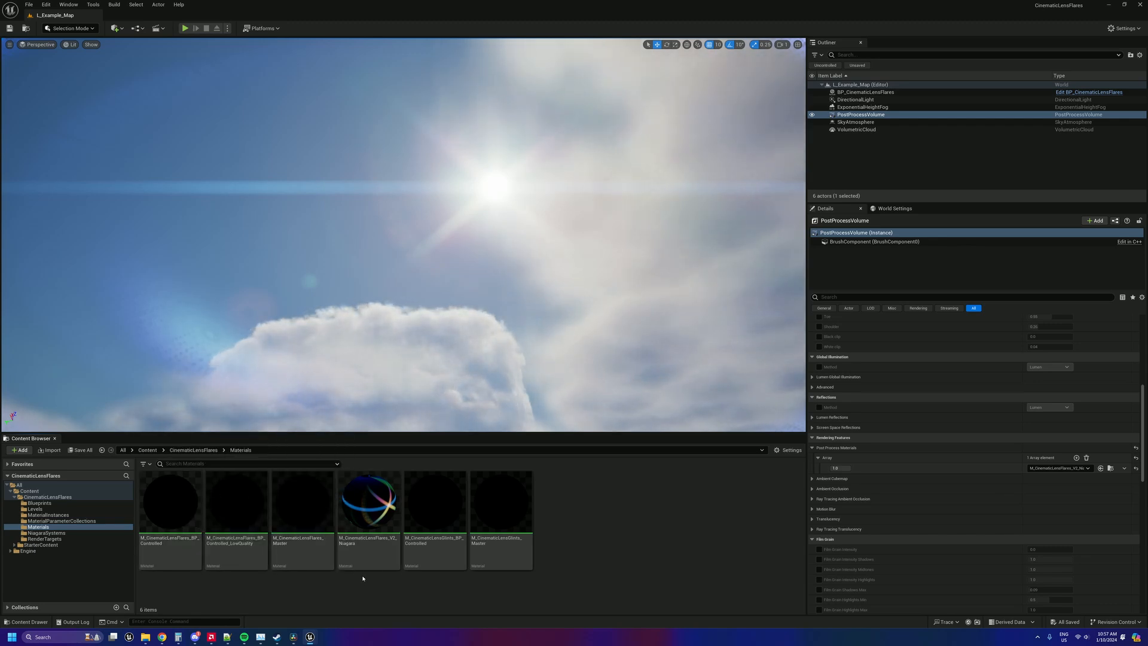
click(368, 501)
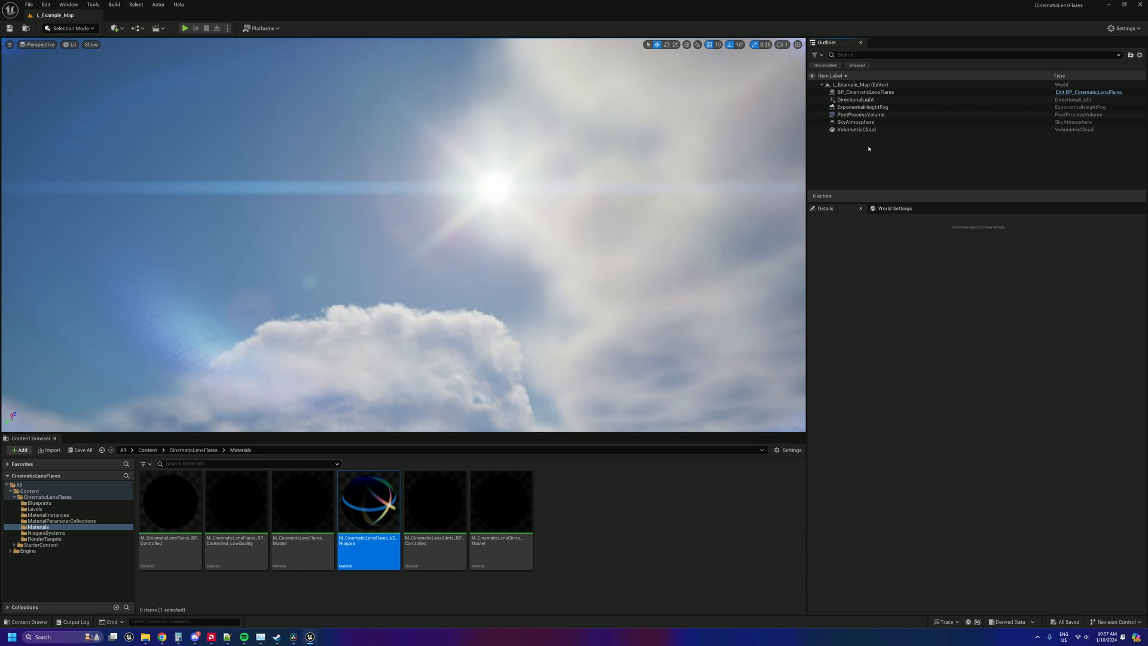
Step: Return to BP_CinematicLensFlares details to read its intensity, samples and Work Resolution settings
click(863, 92)
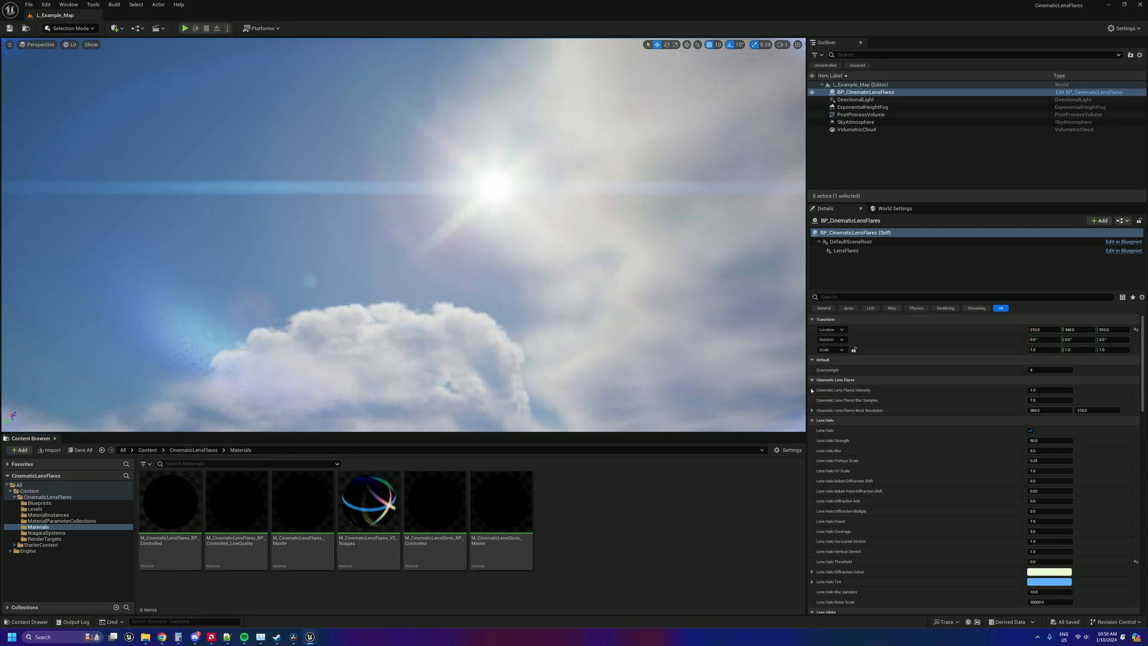
mouse_move(851, 410)
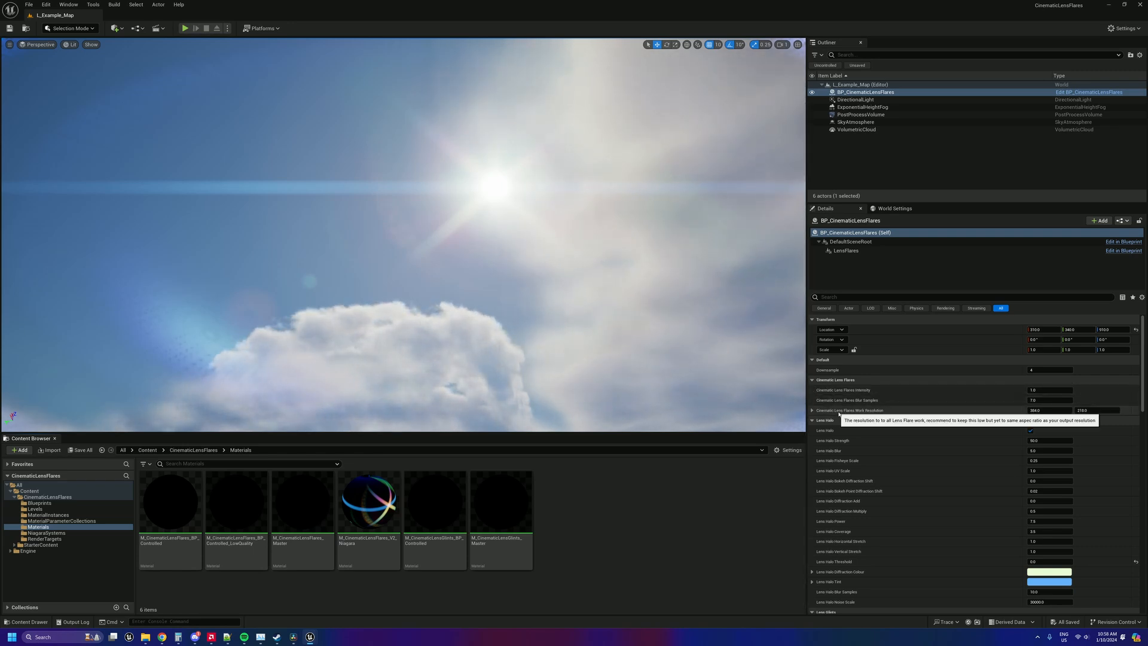